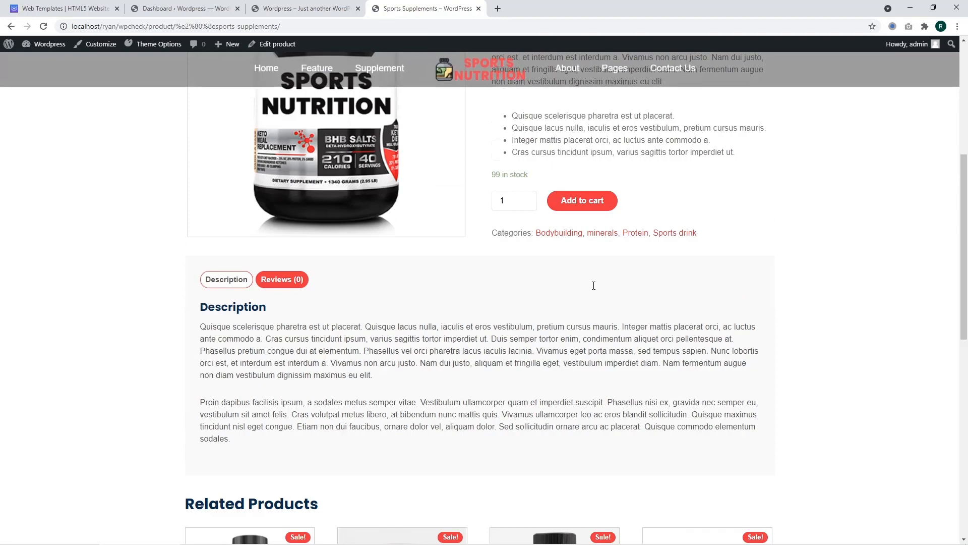
# Return to the WordPress dashboard and go to Appearance > Theme Editor.
pyautogui.scroll(-3)
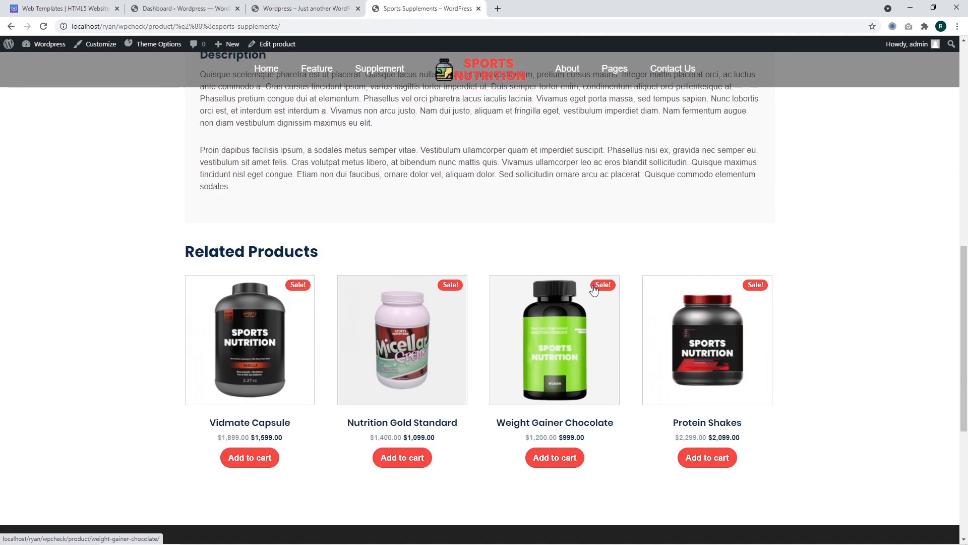
pyautogui.scroll(-3)
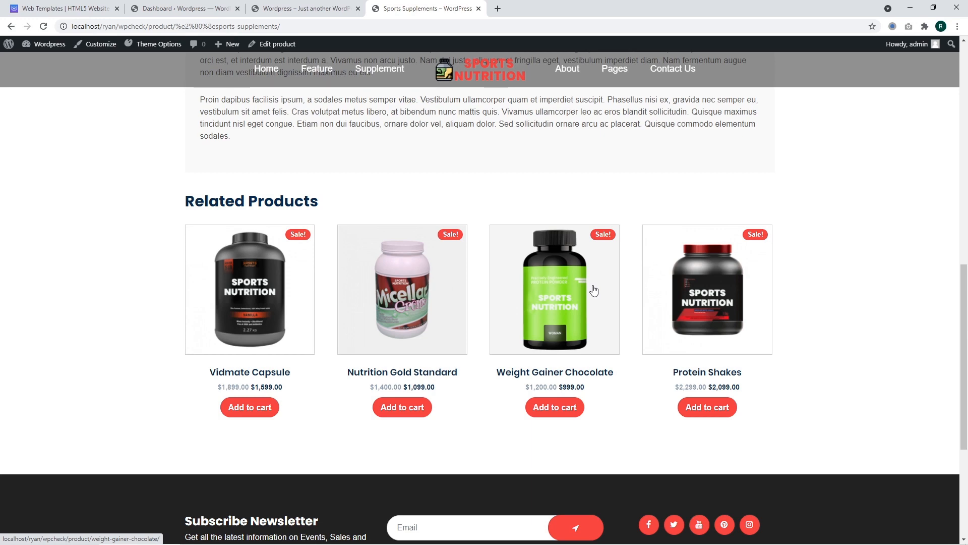
pyautogui.moveTo(592, 315)
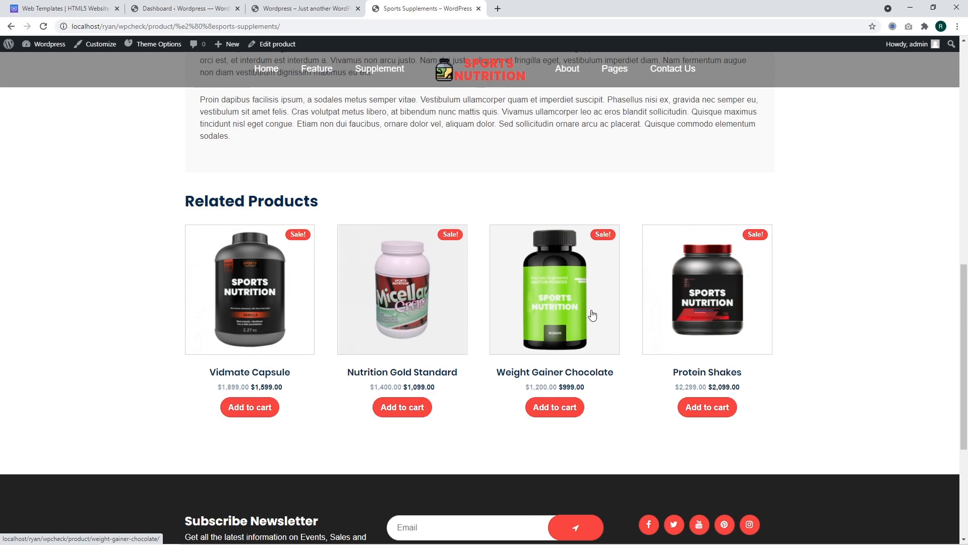
pyautogui.scroll(3)
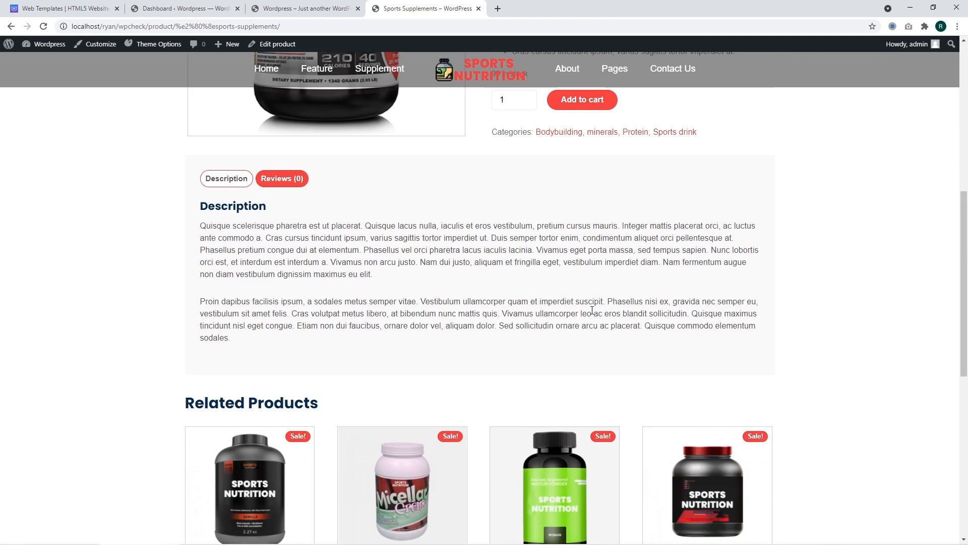
pyautogui.scroll(3)
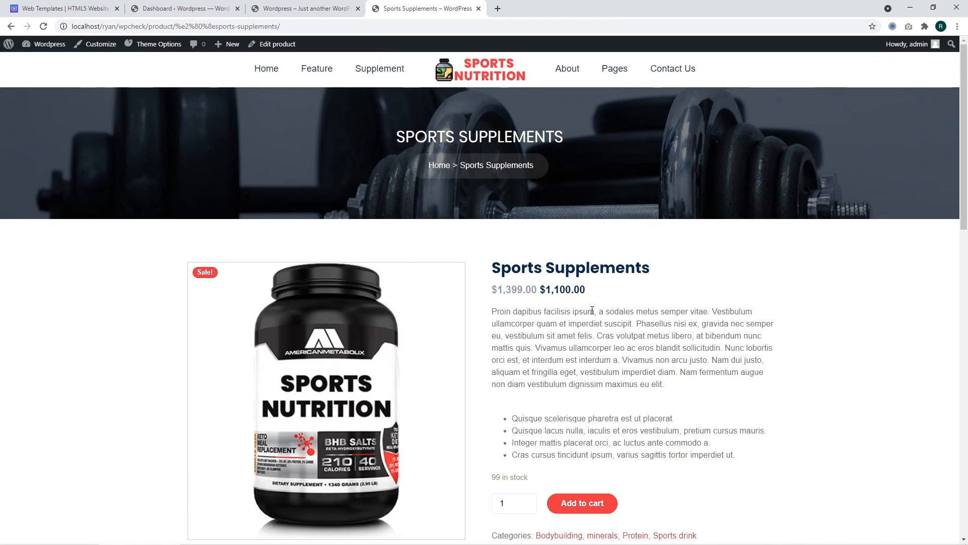
pyautogui.scroll(-3)
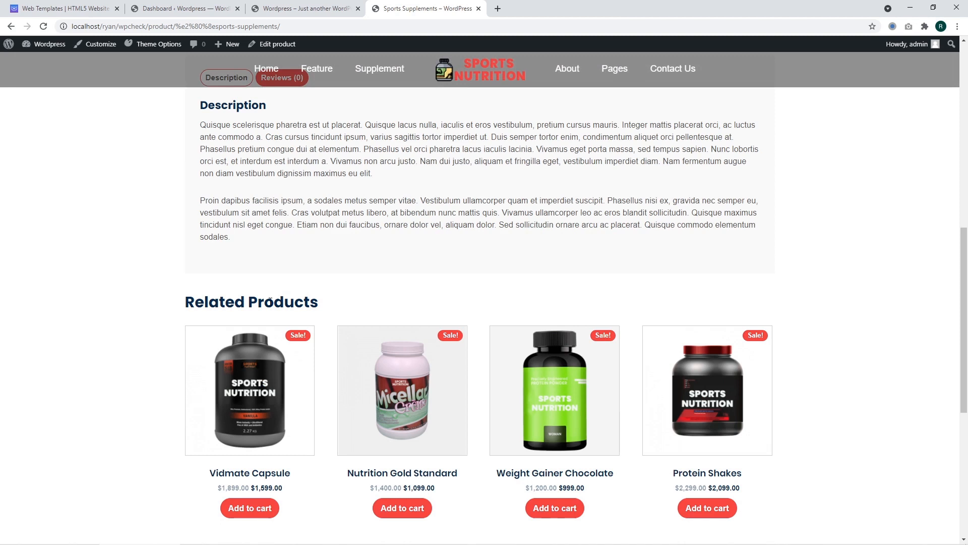
pyautogui.click(184, 8)
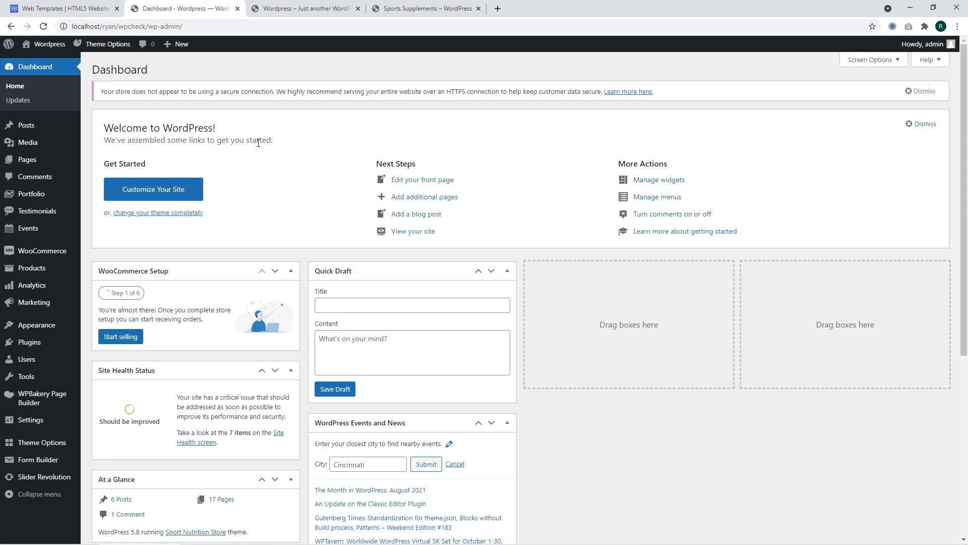
pyautogui.moveTo(79, 193)
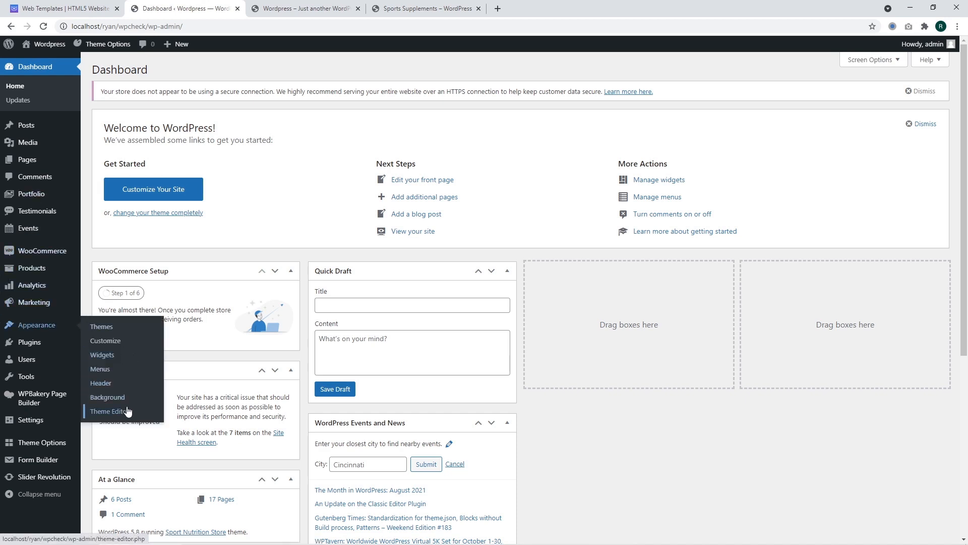
pyautogui.click(113, 412)
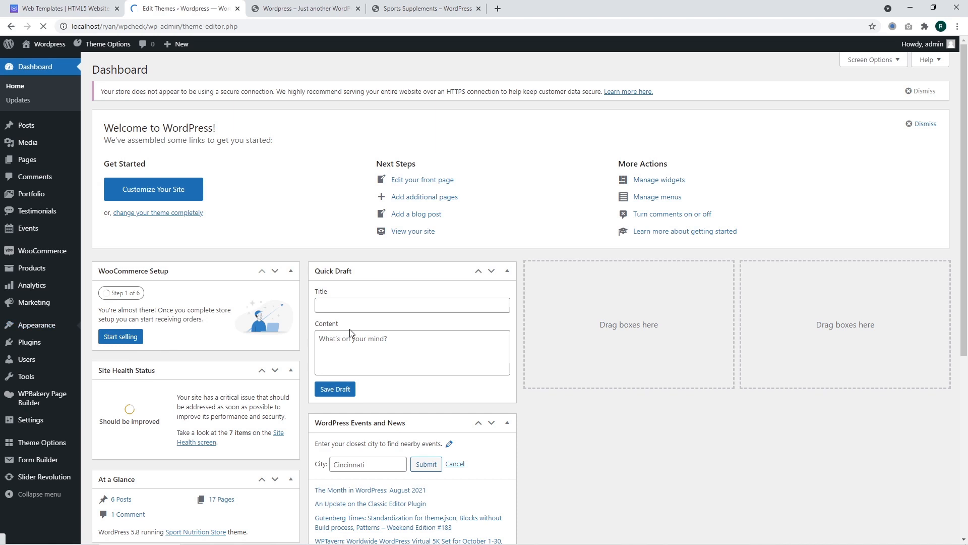
pyautogui.moveTo(322, 239)
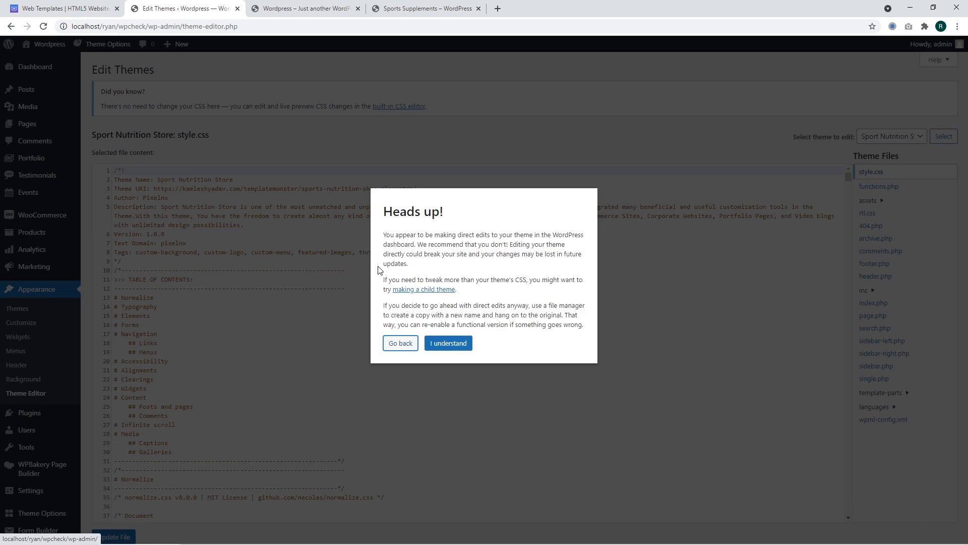
pyautogui.moveTo(579, 194)
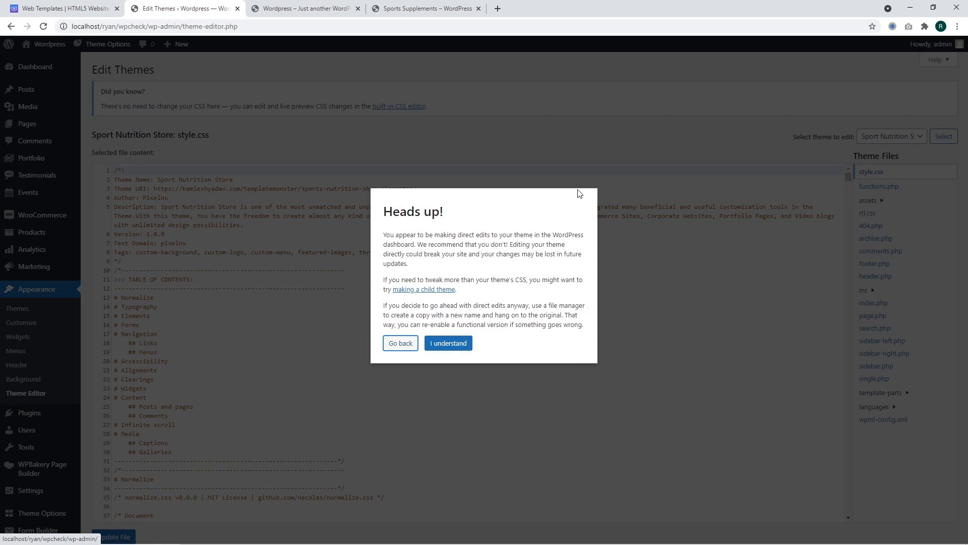
pyautogui.moveTo(570, 226)
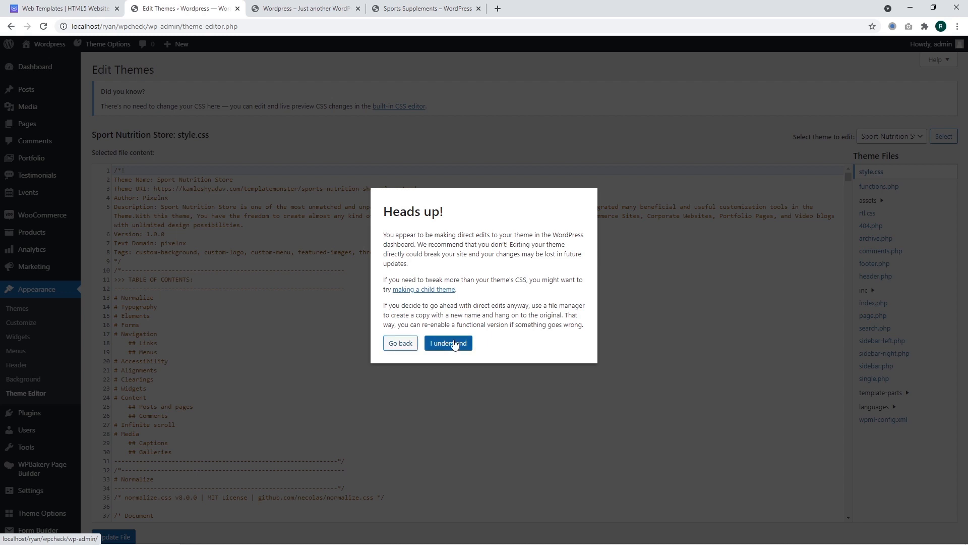
# Accept the direct-edit warning and load functions.php, scrolled to its final lines.
pyautogui.click(449, 343)
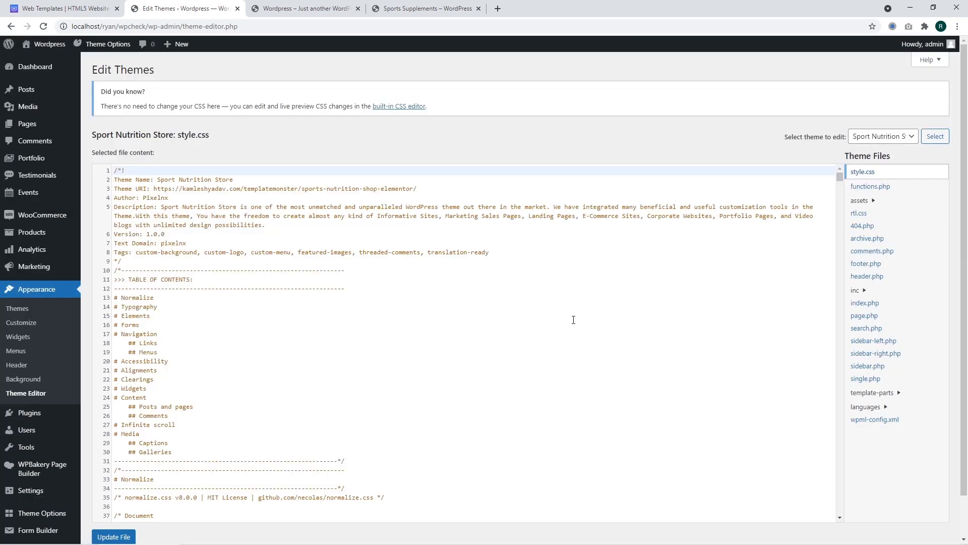
pyautogui.moveTo(312, 165)
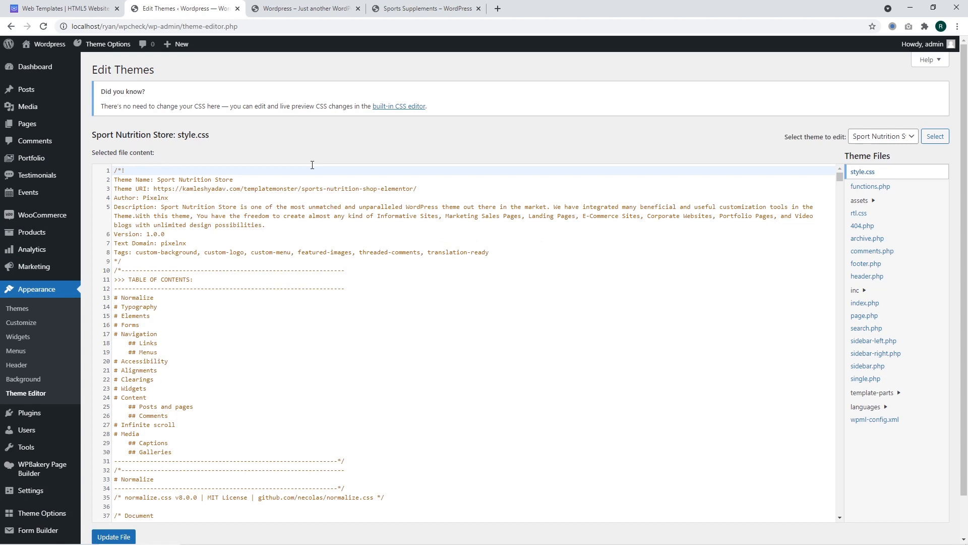
pyautogui.moveTo(575, 258)
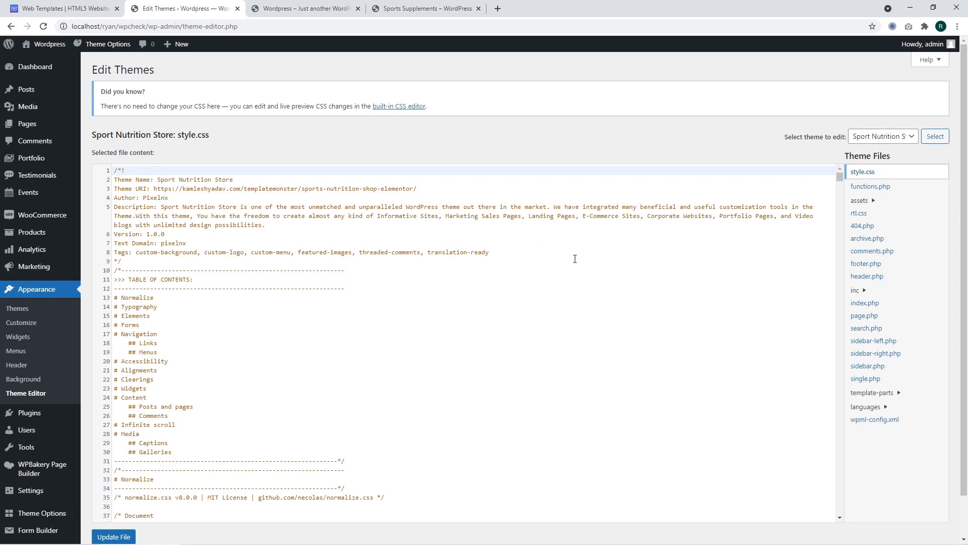
pyautogui.moveTo(871, 186)
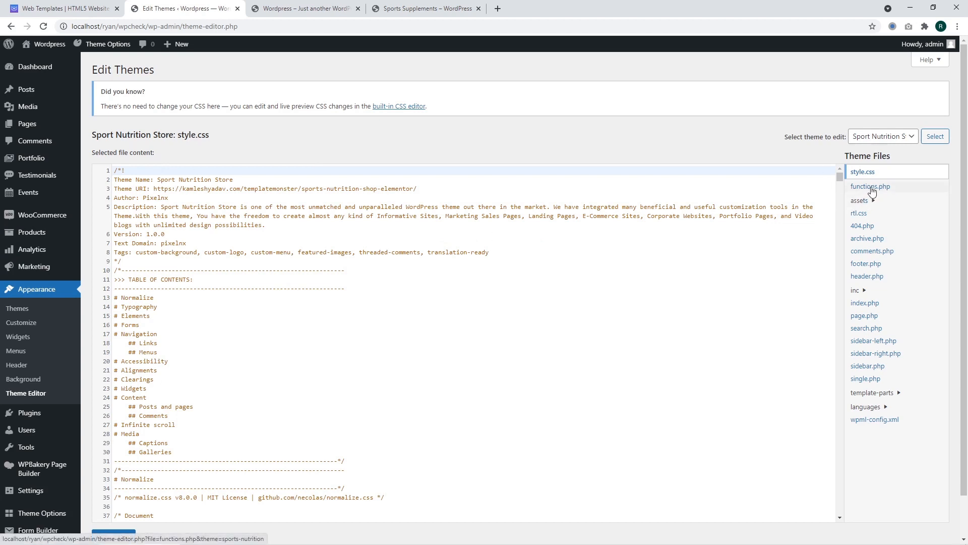
pyautogui.click(871, 186)
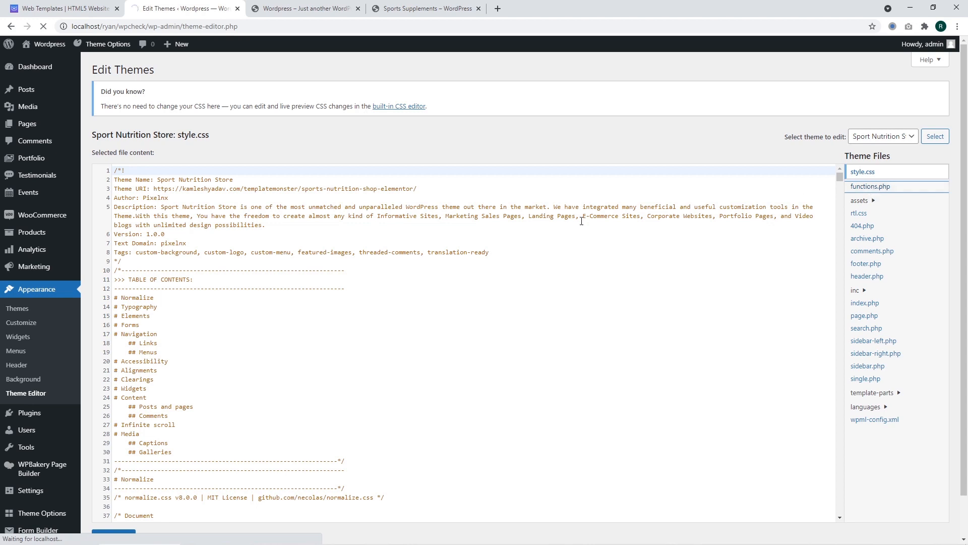
pyautogui.click(871, 186)
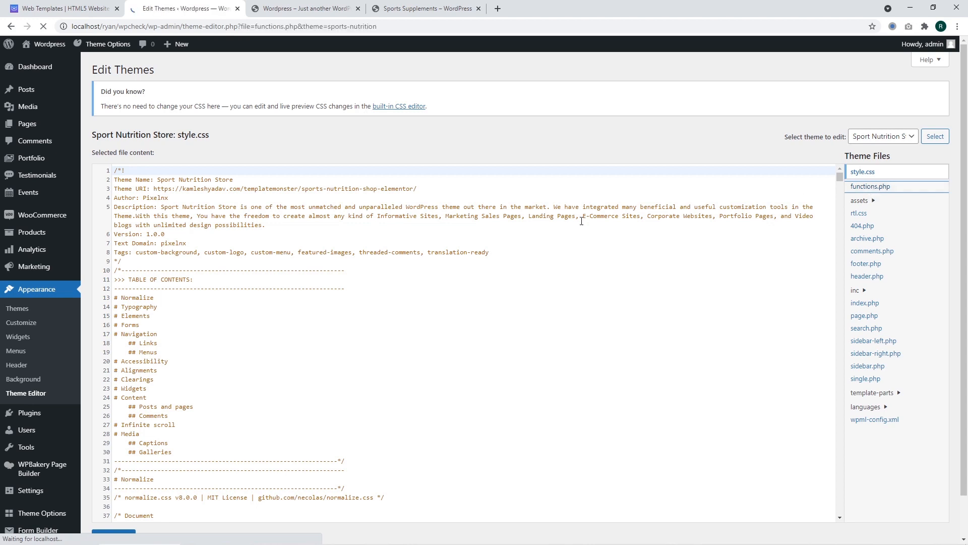
pyautogui.click(871, 186)
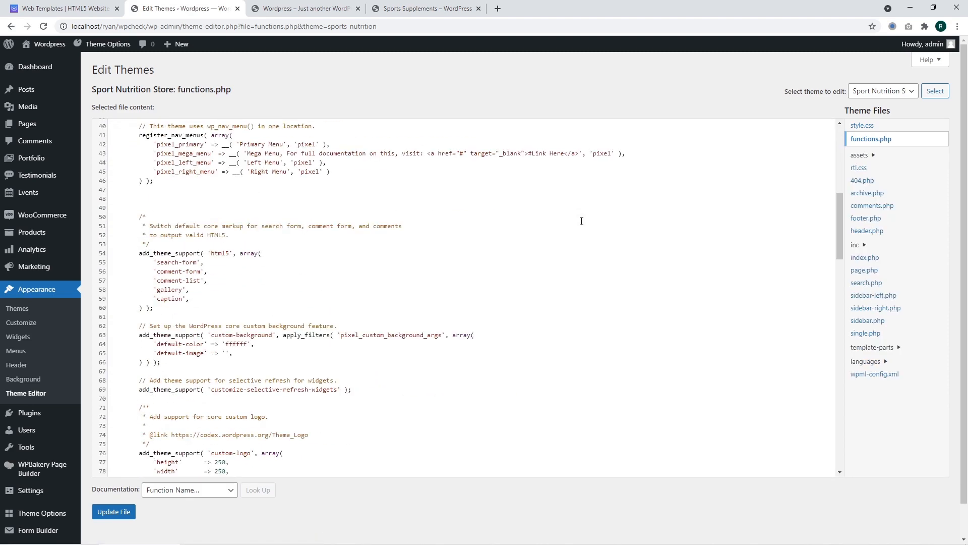
pyautogui.scroll(-3)
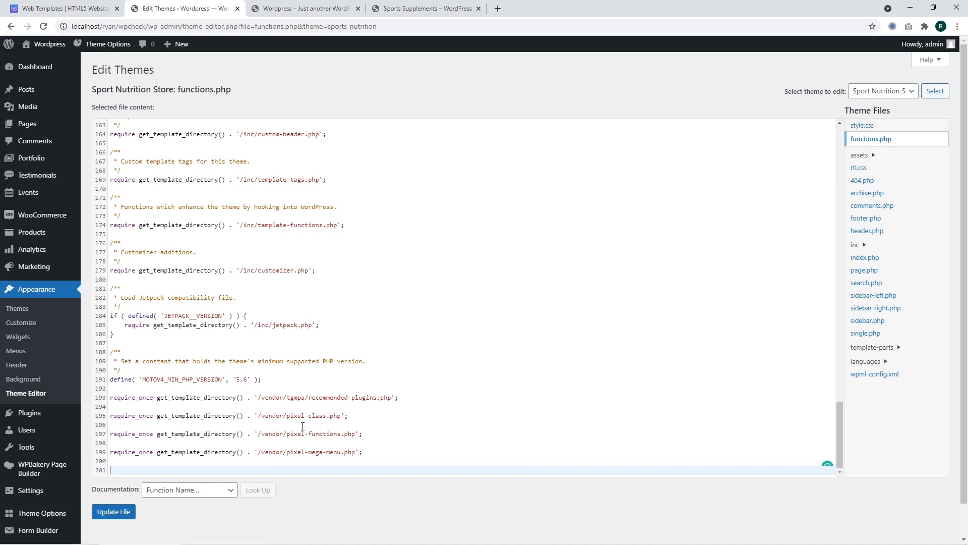
pyautogui.moveTo(264, 460)
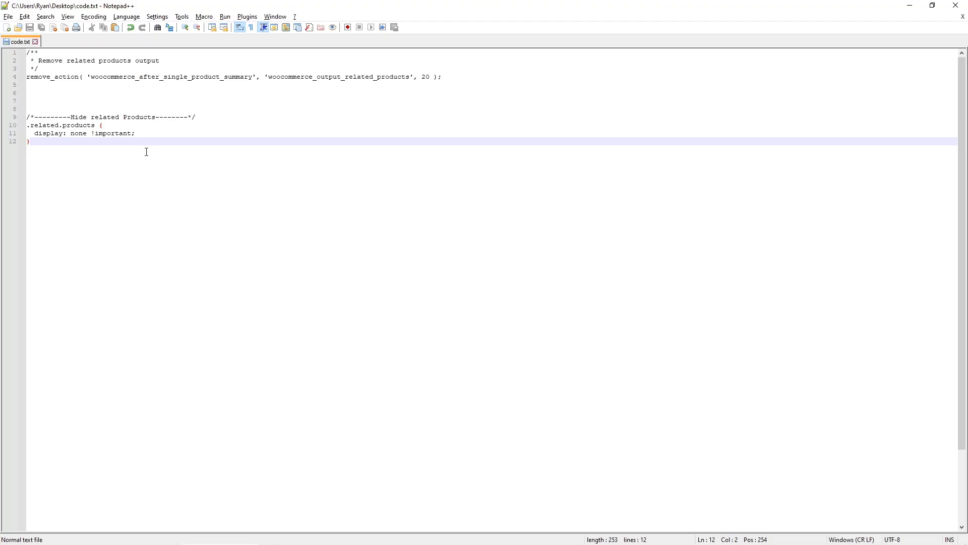
pyautogui.moveTo(456, 82)
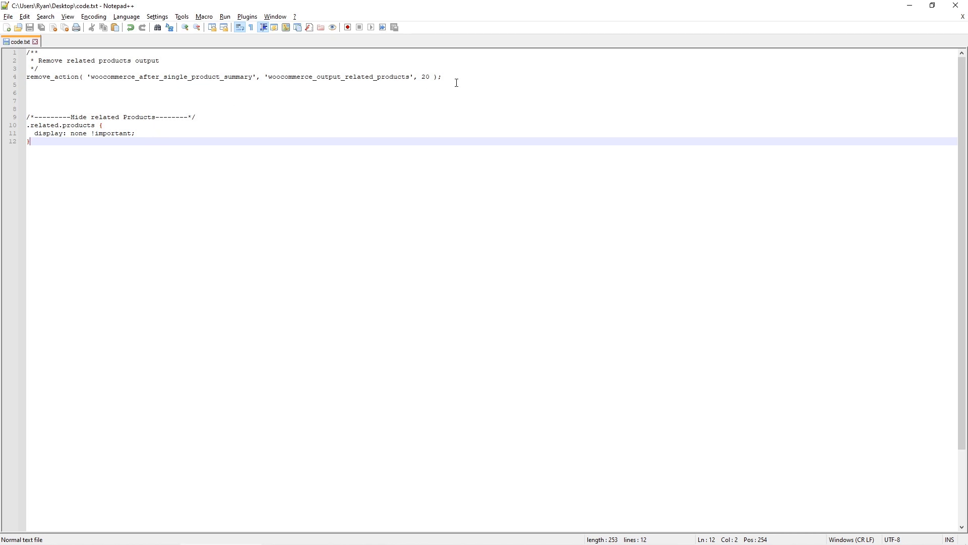
pyautogui.moveTo(461, 76)
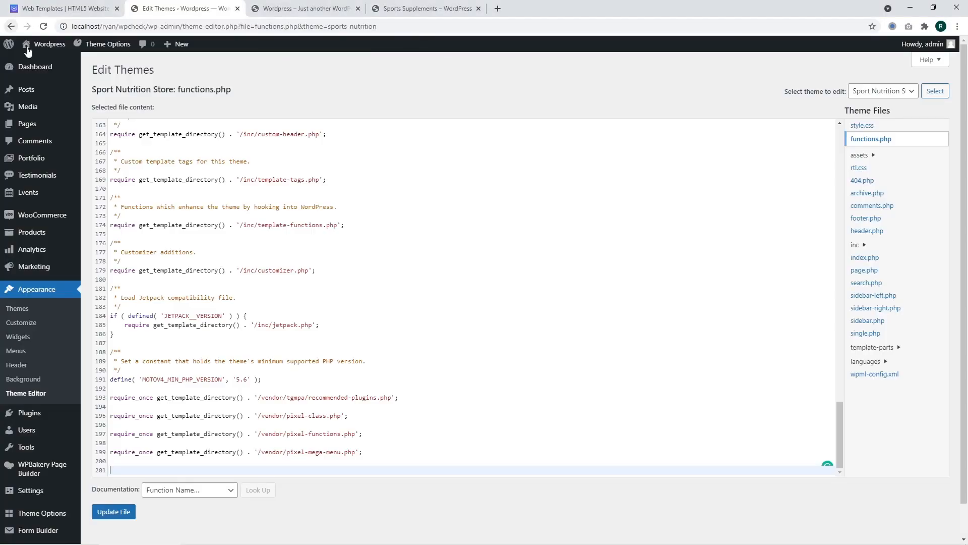
# Append remove_action for woocommerce_output_related_products (priority 20) to functions.php and save.
pyautogui.scroll(-3)
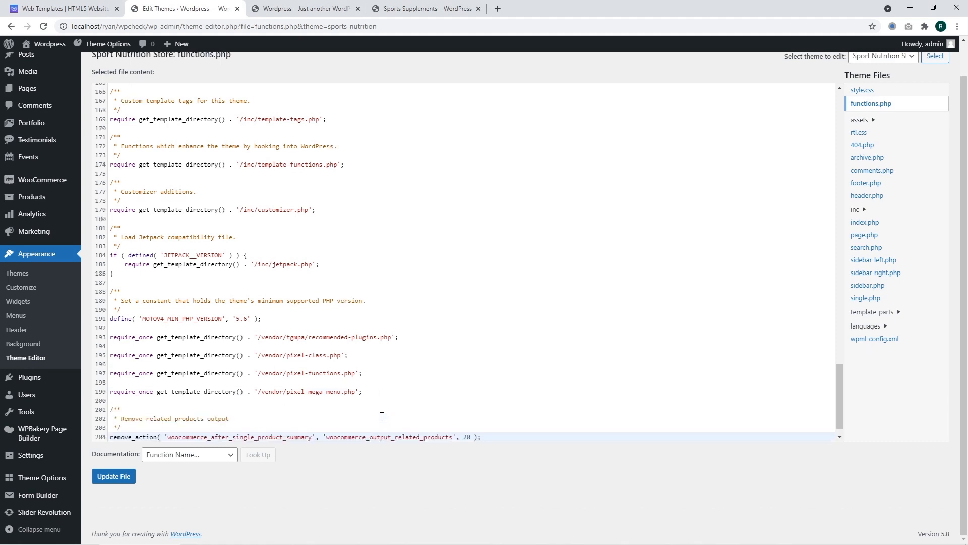
pyautogui.scroll(-3)
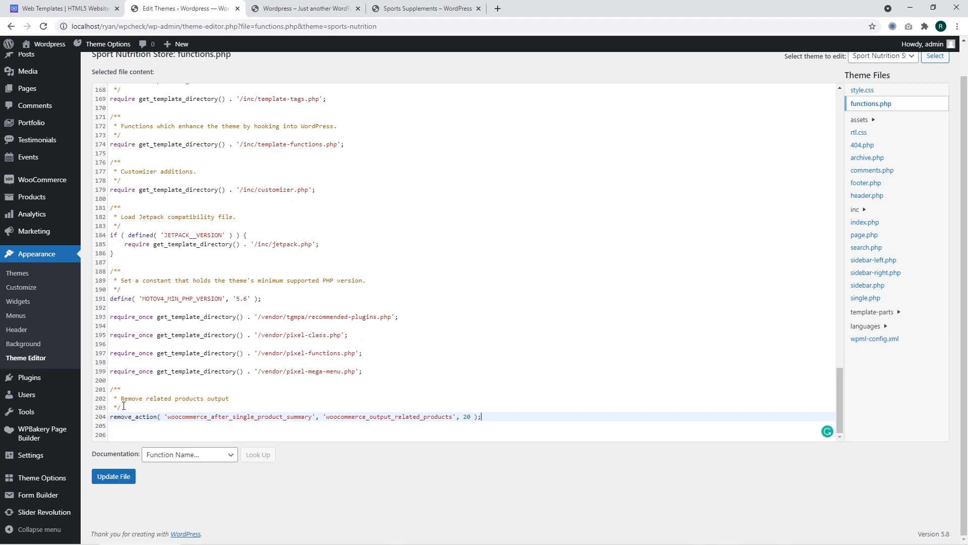
pyautogui.click(113, 476)
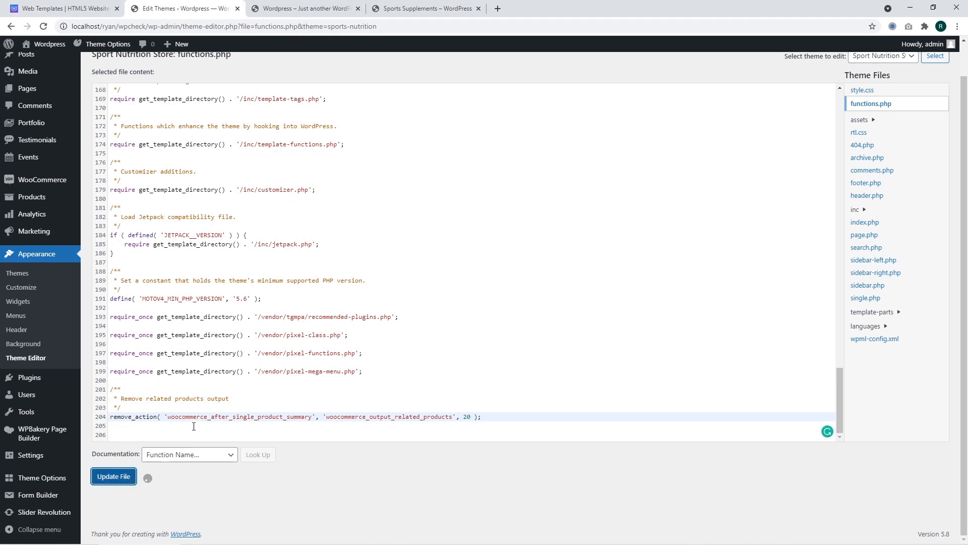
pyautogui.moveTo(292, 293)
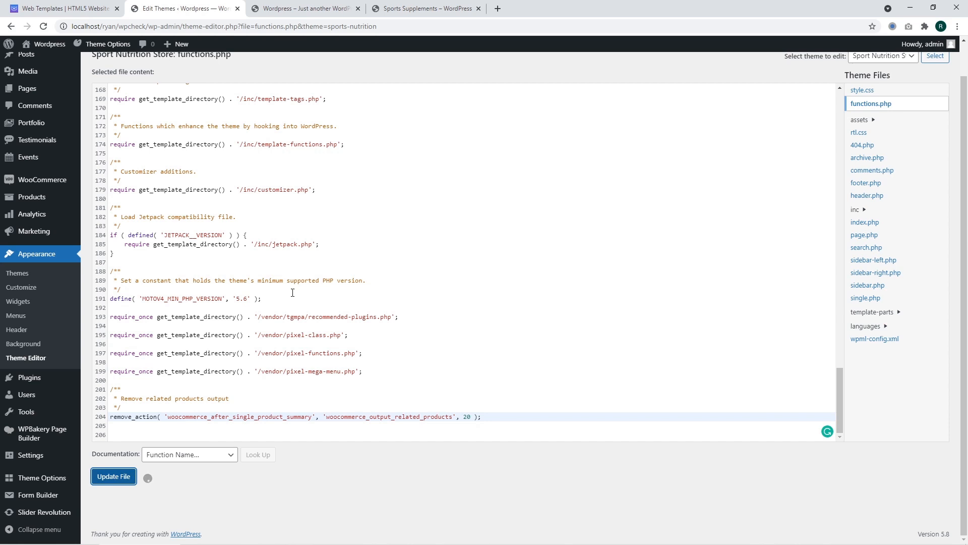
pyautogui.moveTo(342, 176)
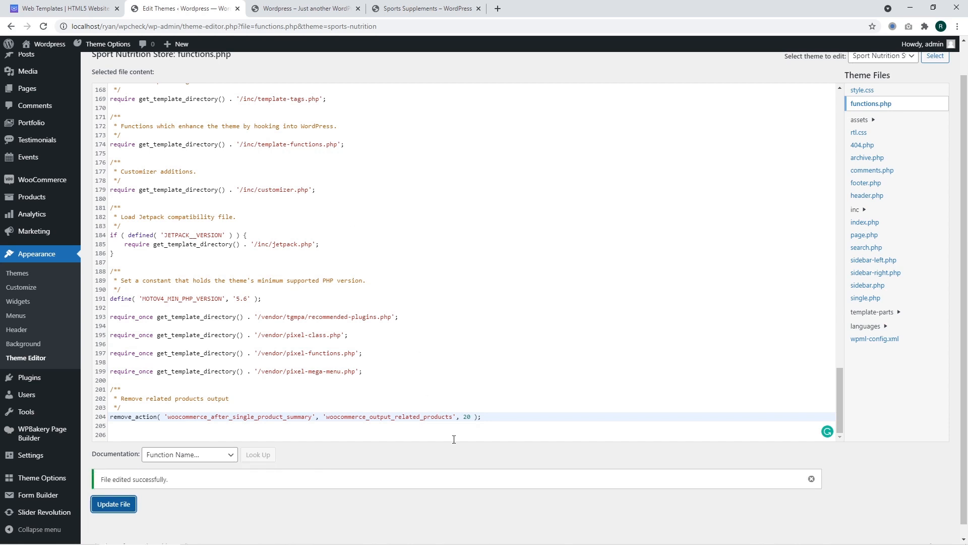
pyautogui.moveTo(748, 265)
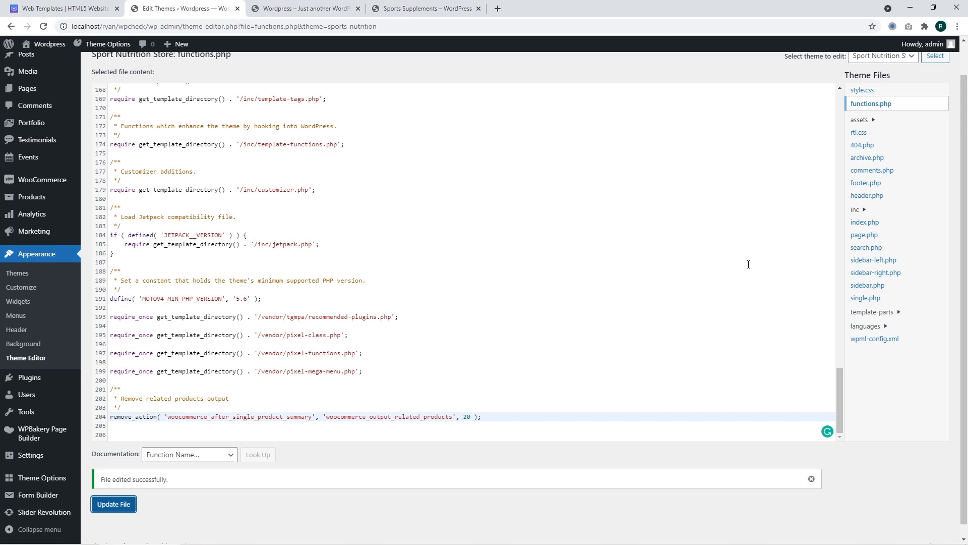
pyautogui.moveTo(629, 357)
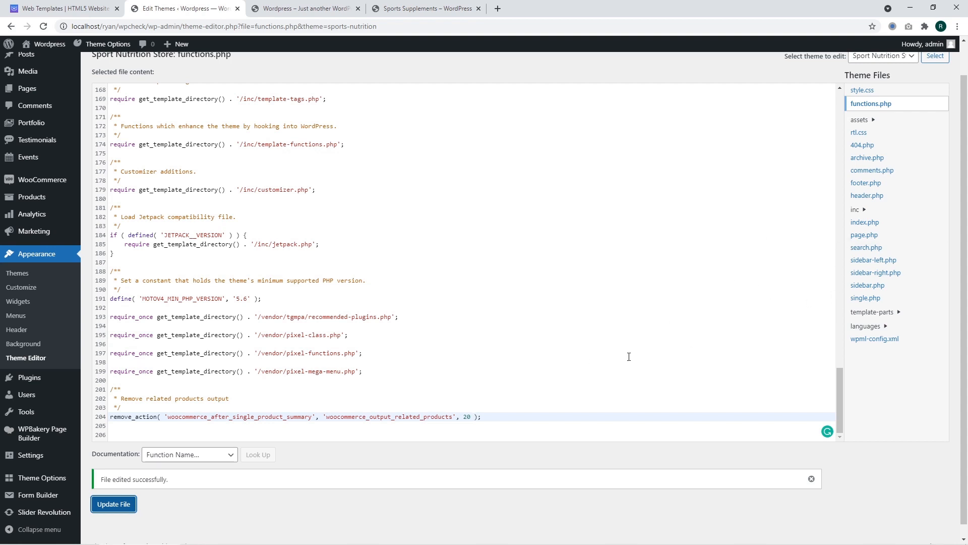
pyautogui.moveTo(563, 387)
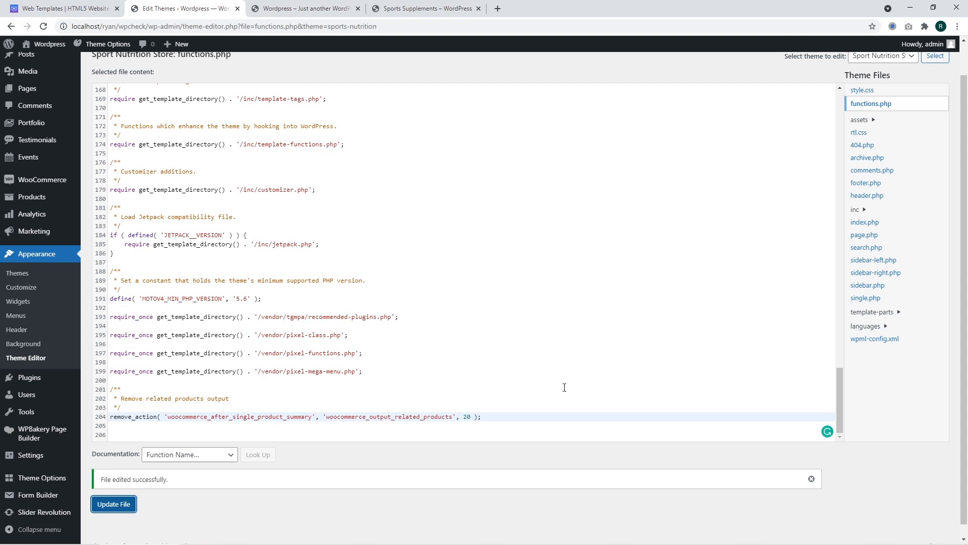
pyautogui.moveTo(445, 110)
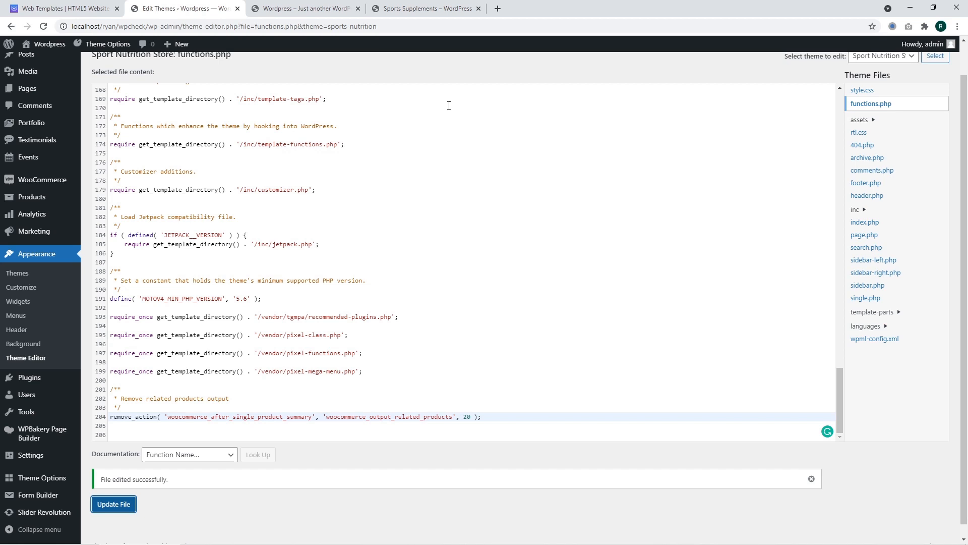
# Verify Related Products is gone from the product page, then delete the snippet from functions.php.
pyautogui.click(425, 8)
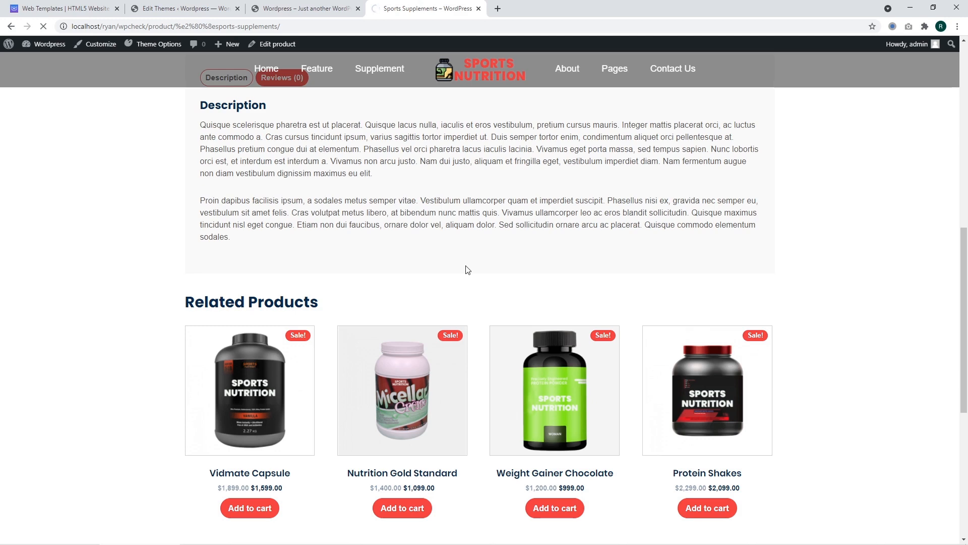
pyautogui.scroll(-3)
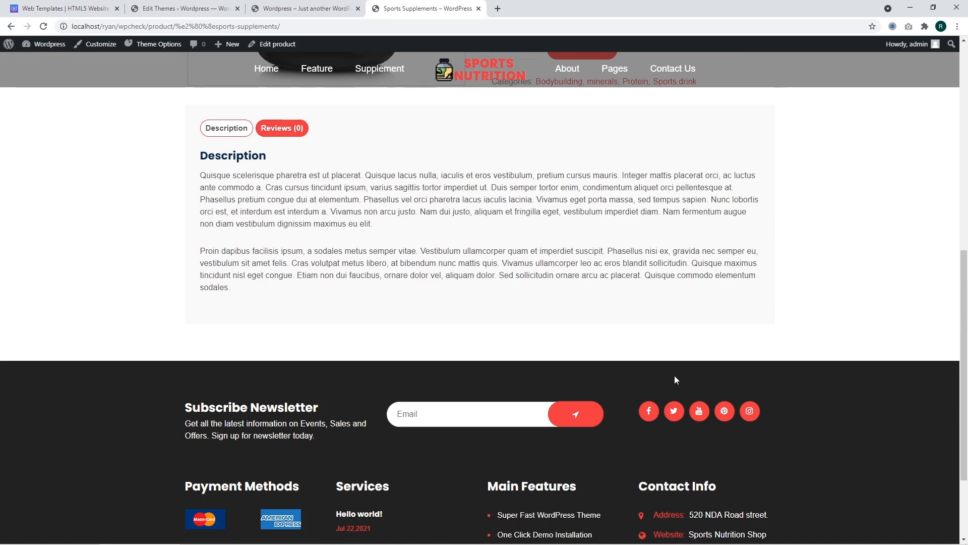
pyautogui.scroll(3)
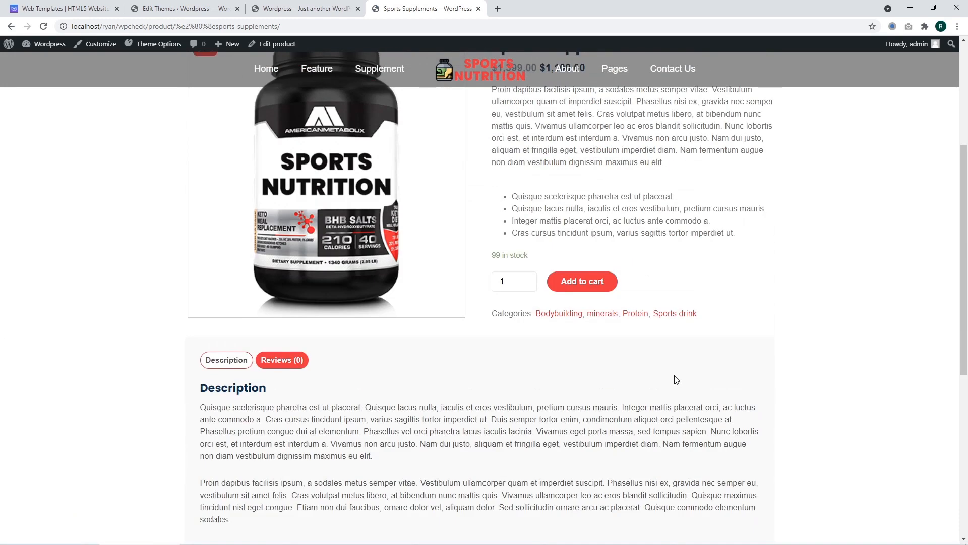
pyautogui.click(303, 8)
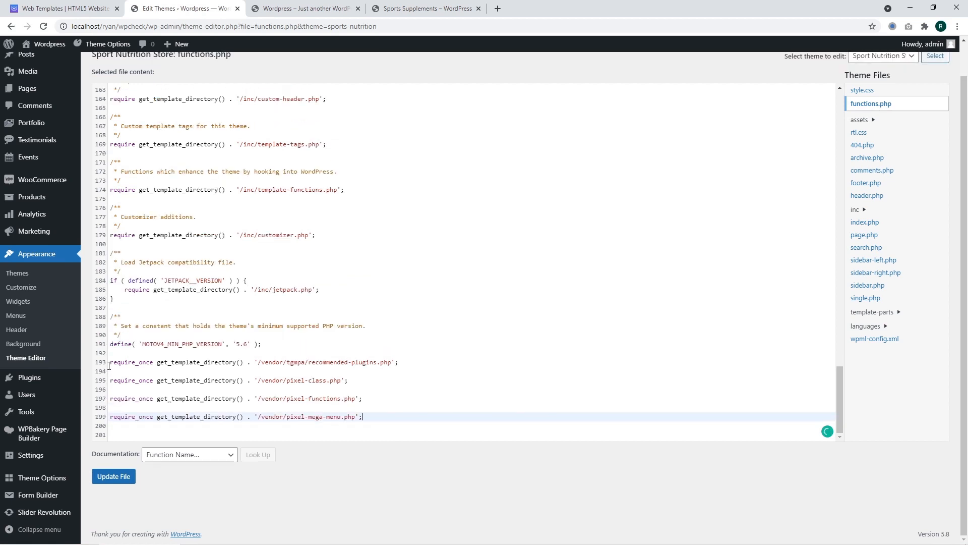
# Save functions.php without the snippet and confirm four Related Products reappear on the product page.
pyautogui.click(113, 476)
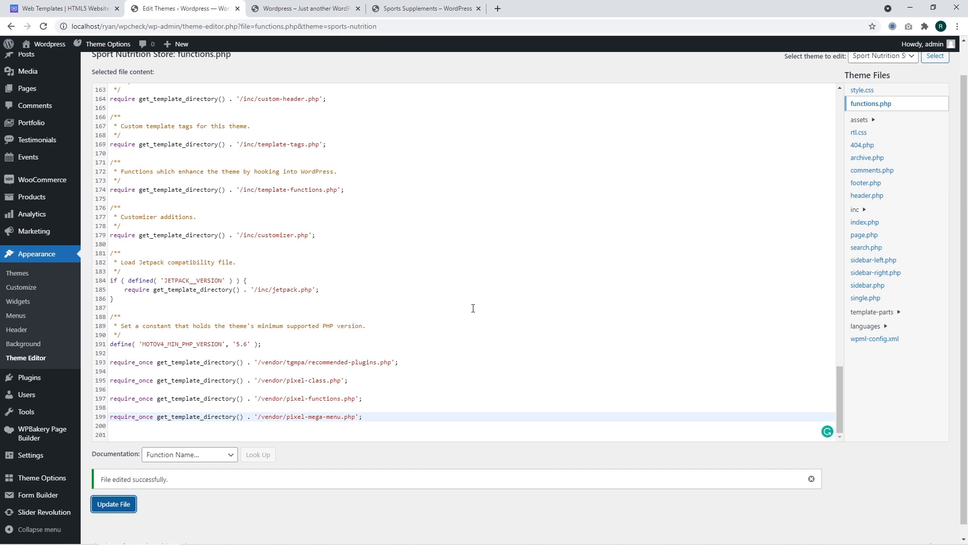
pyautogui.click(426, 8)
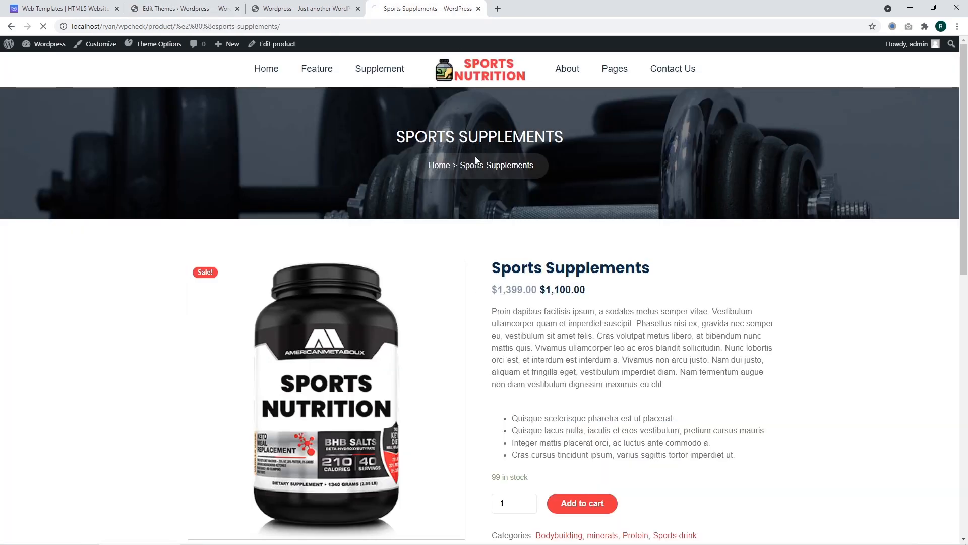
pyautogui.moveTo(562, 321)
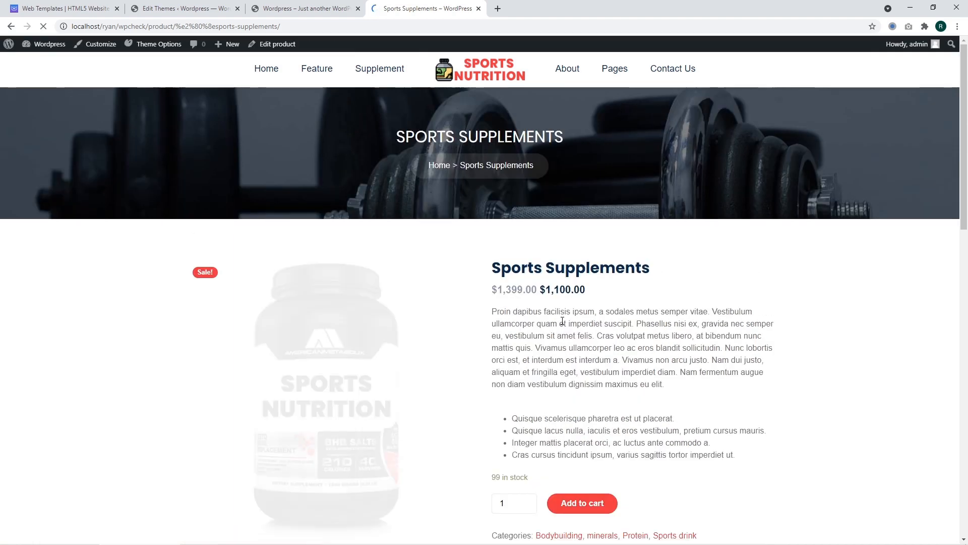
pyautogui.scroll(-3)
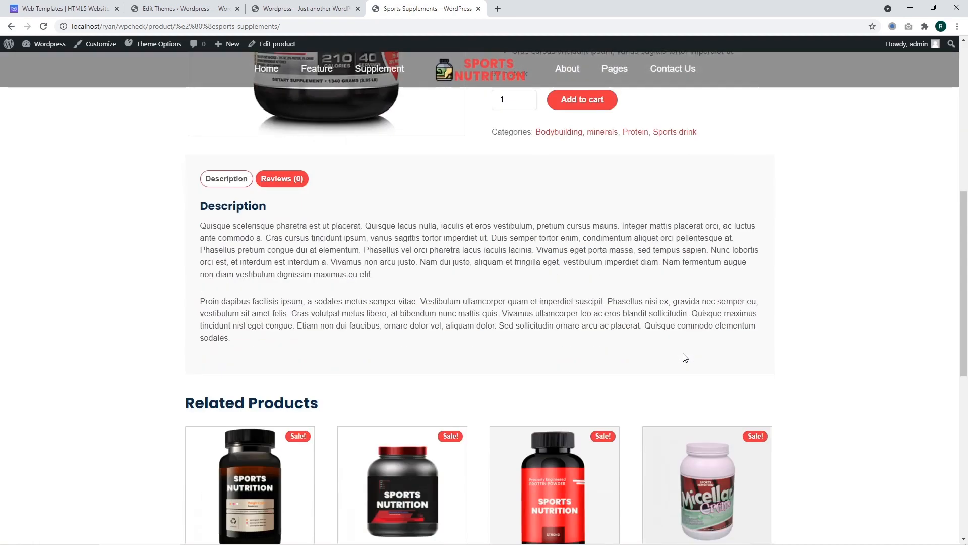
pyautogui.scroll(-3)
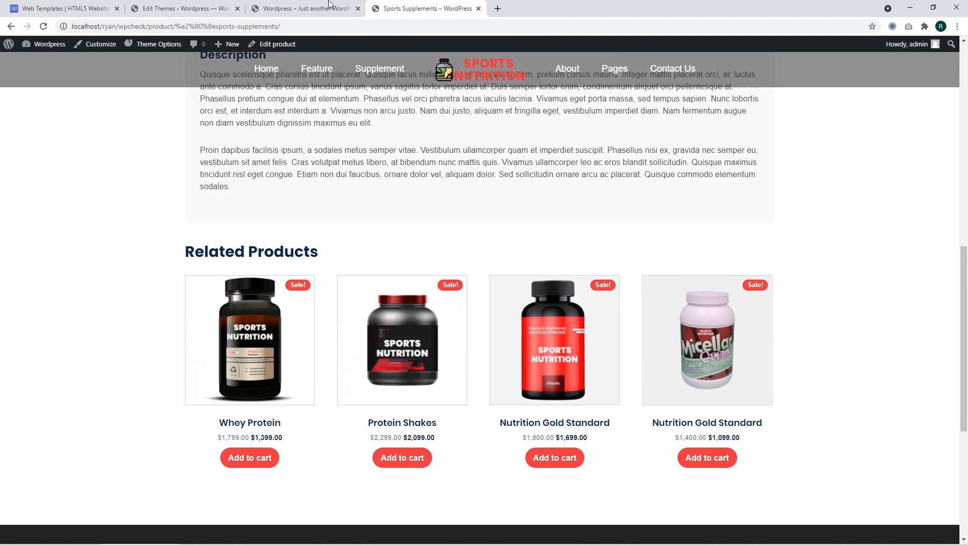
pyautogui.moveTo(343, 240)
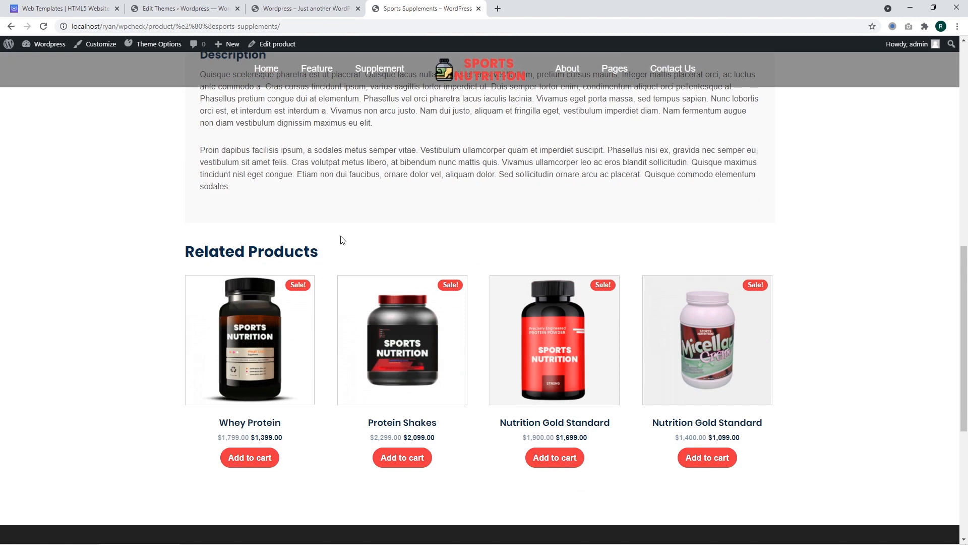
pyautogui.click(303, 8)
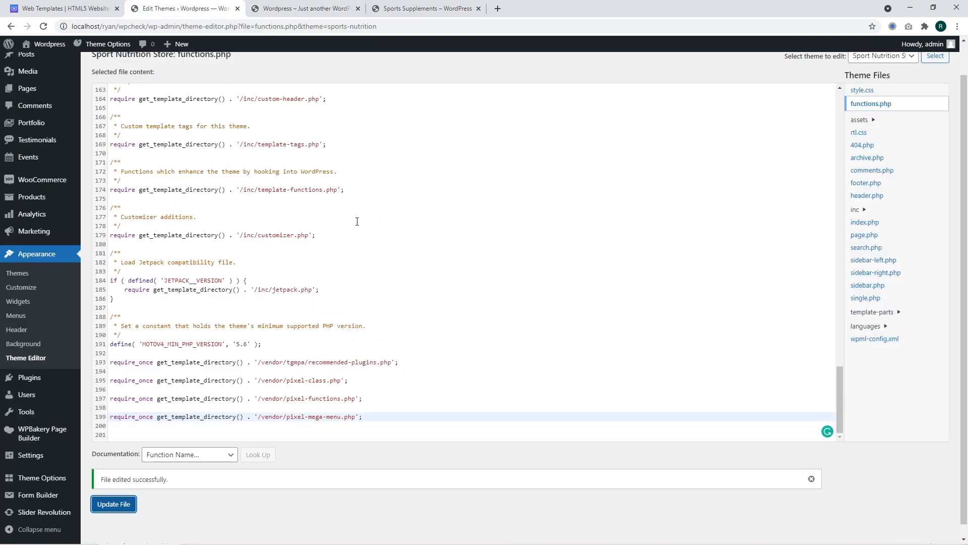
# Append .related.products { display: none !important; } to style.css and save it.
pyautogui.click(357, 8)
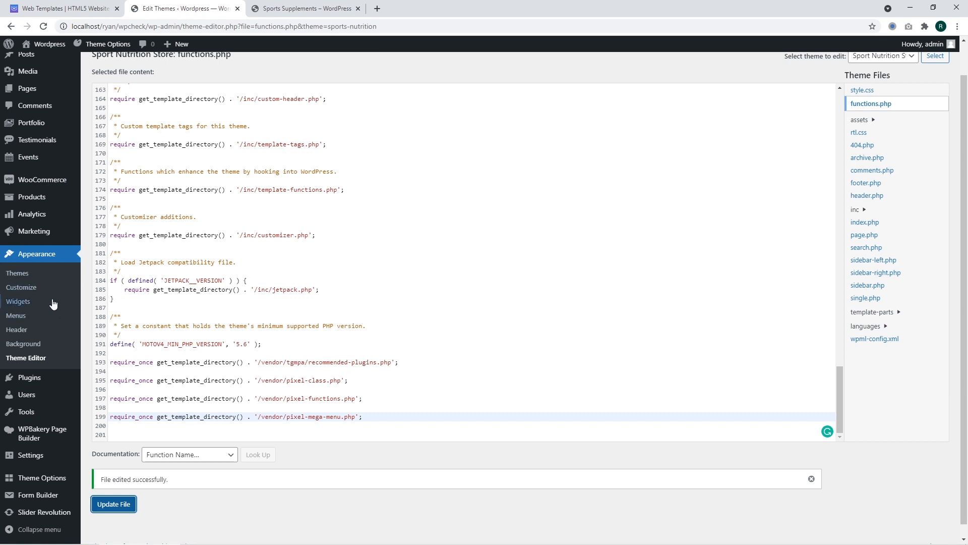
pyautogui.moveTo(858, 132)
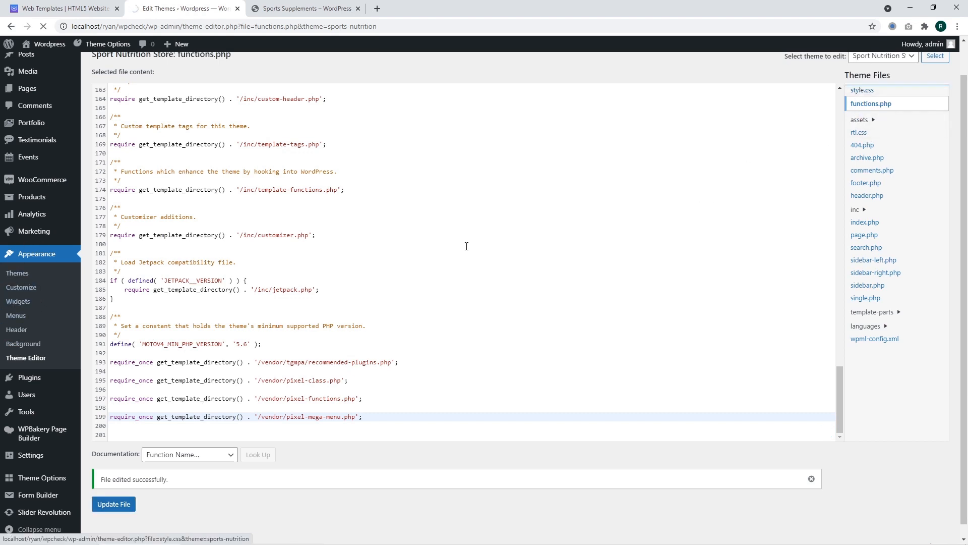
pyautogui.click(861, 90)
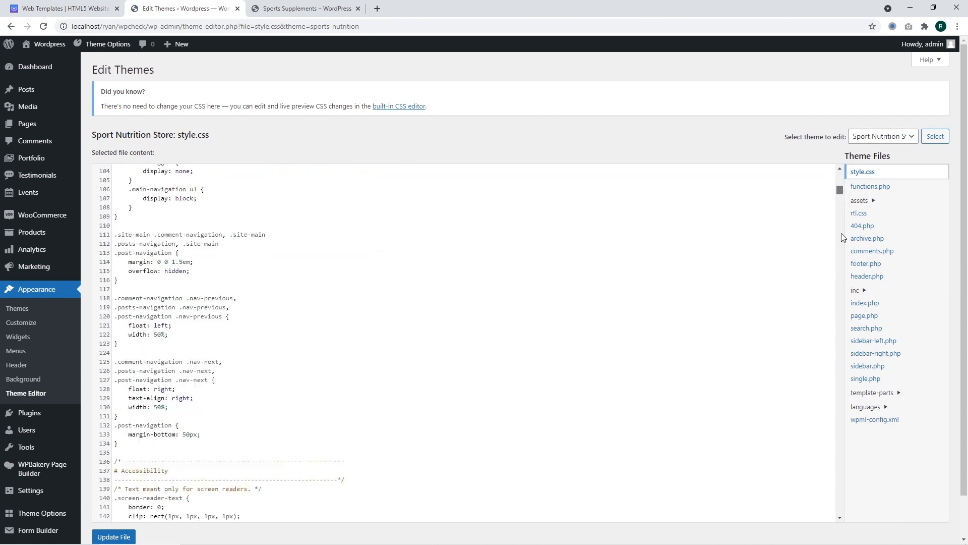
pyautogui.scroll(-3)
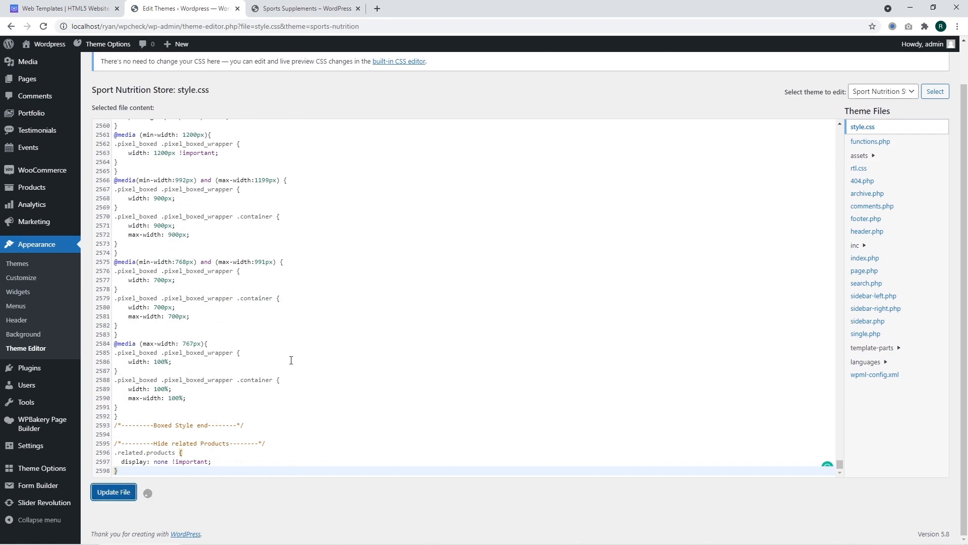
# Reload the Sports Supplements product page and confirm the CSS rule hides Related Products.
pyautogui.click(303, 8)
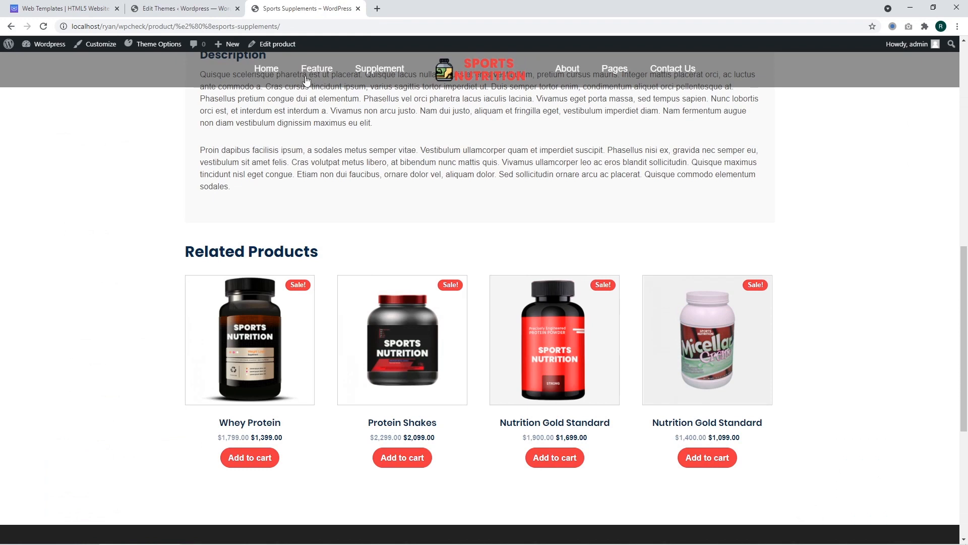
pyautogui.moveTo(363, 233)
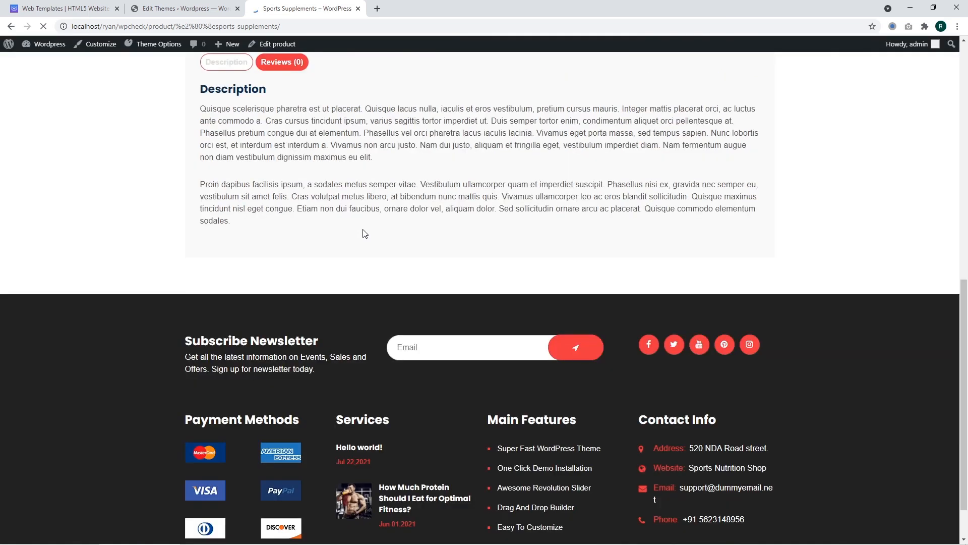
pyautogui.scroll(3)
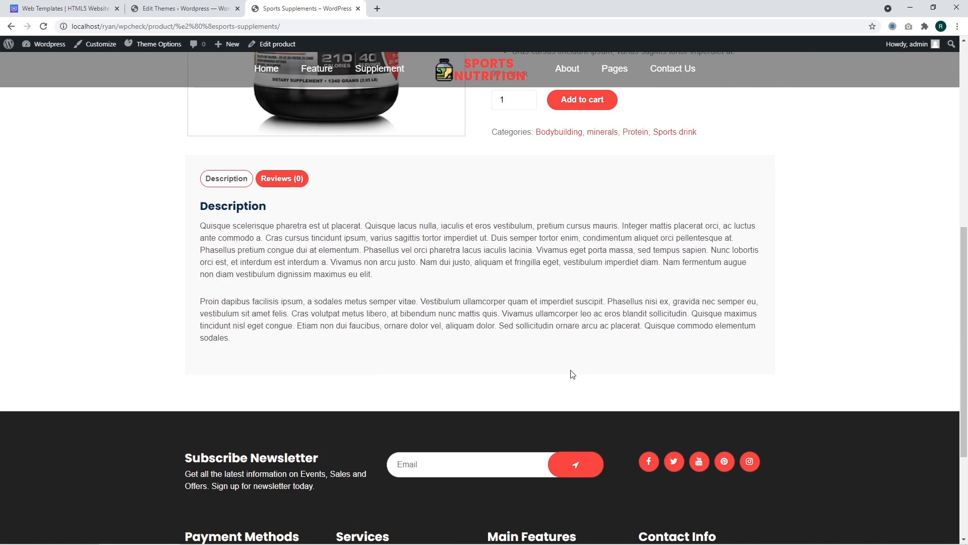
pyautogui.scroll(3)
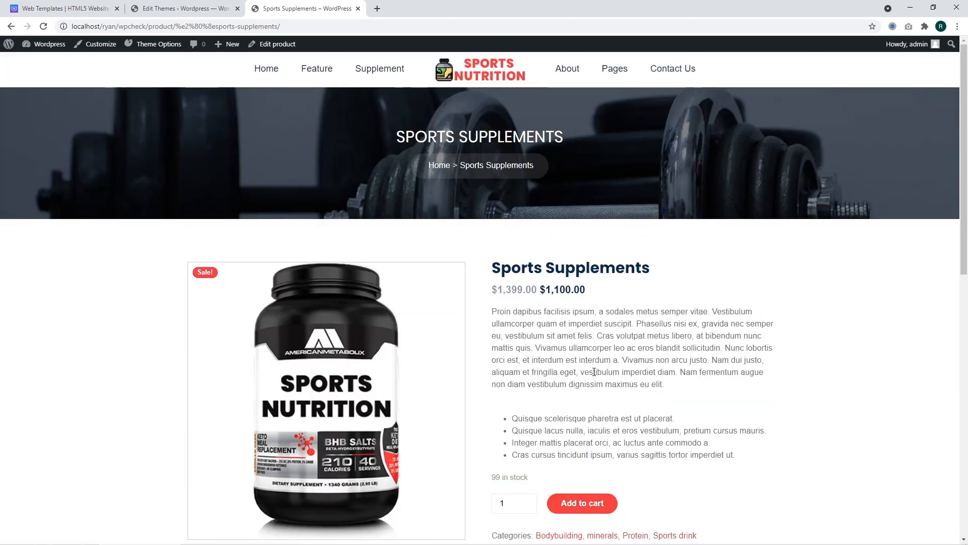
pyautogui.click(58, 8)
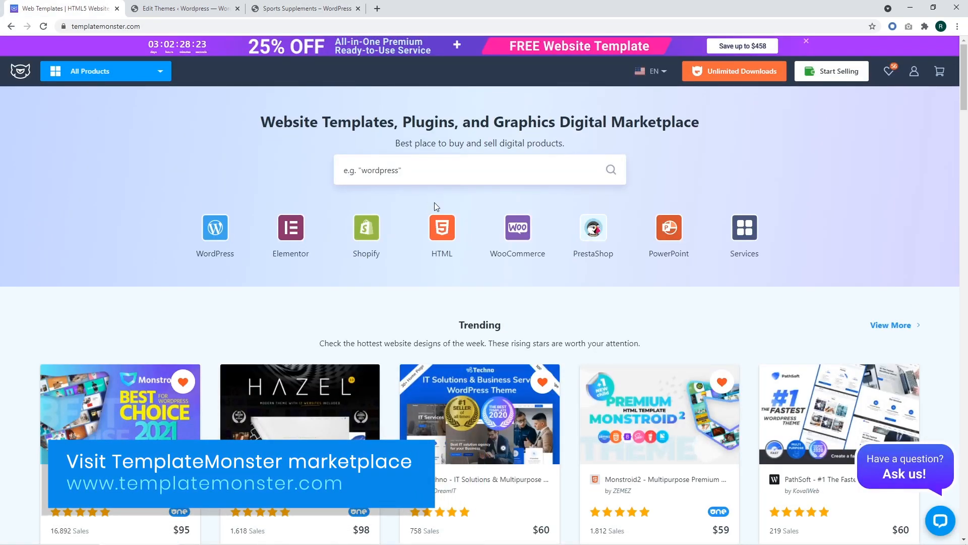
pyautogui.moveTo(517, 227)
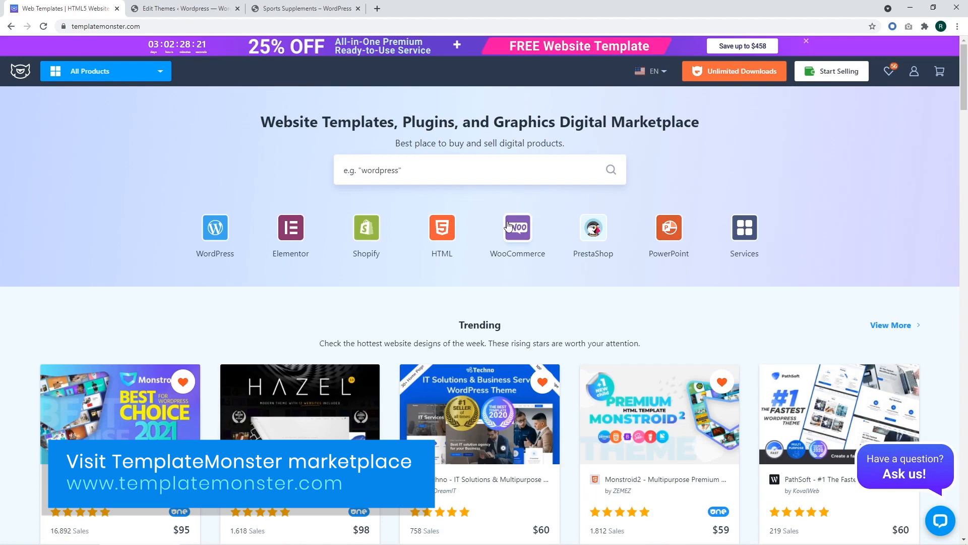
# Browse TemplateMonster's WooCommerce Themes catalog of 753 themes.
pyautogui.click(518, 227)
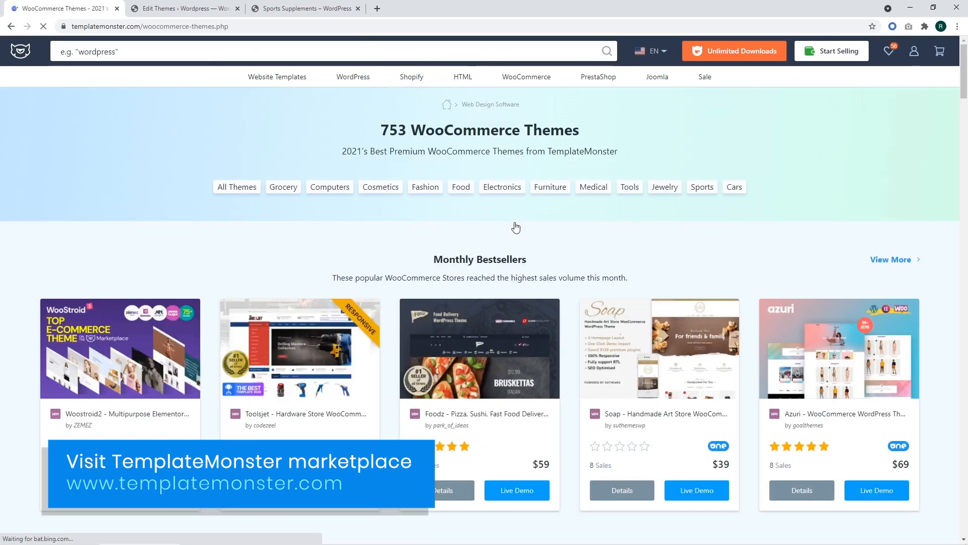
pyautogui.scroll(-3)
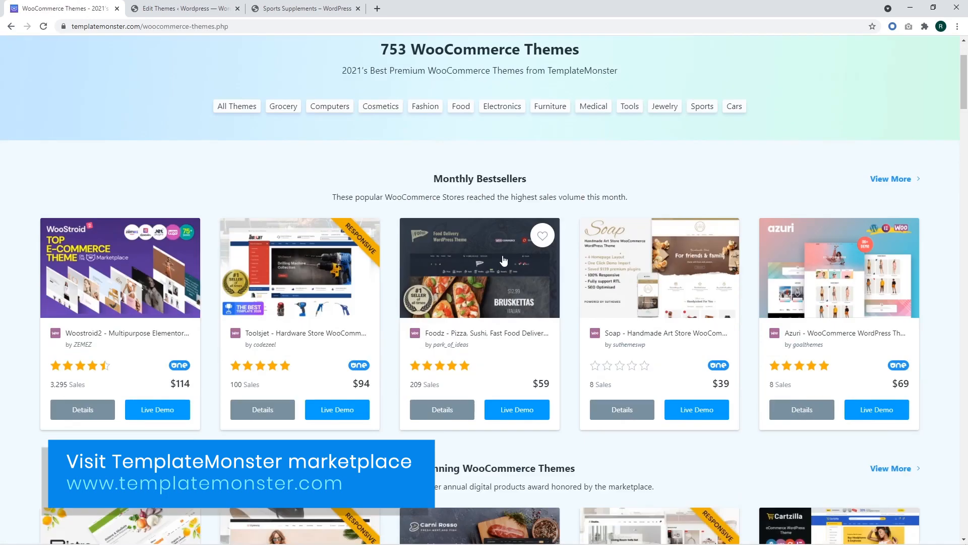
pyautogui.scroll(-3)
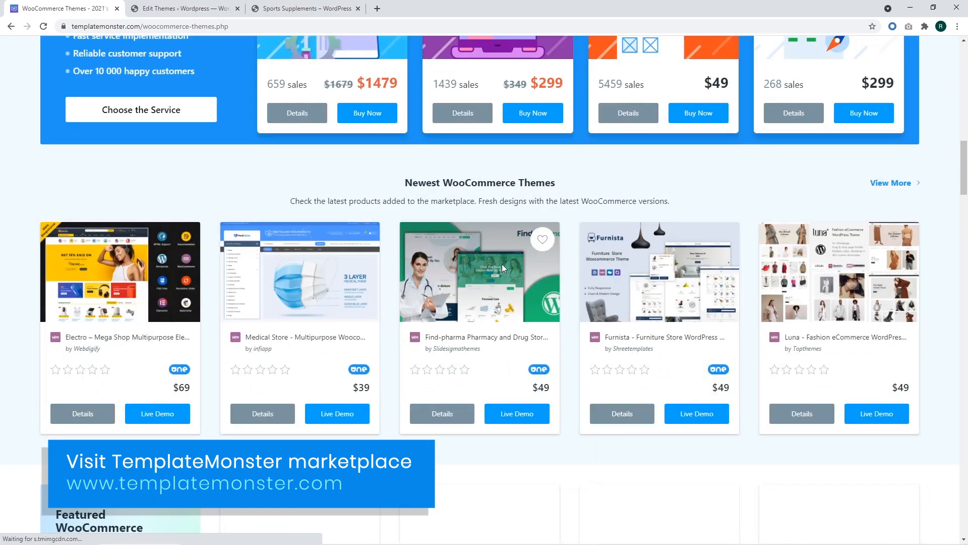